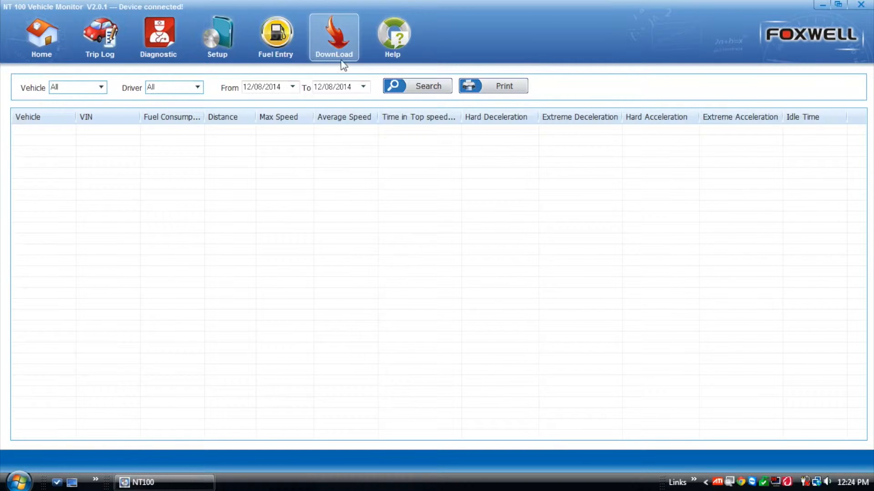
# Download the recorded trips from the connected device through the DownLoad window.
pyautogui.click(333, 36)
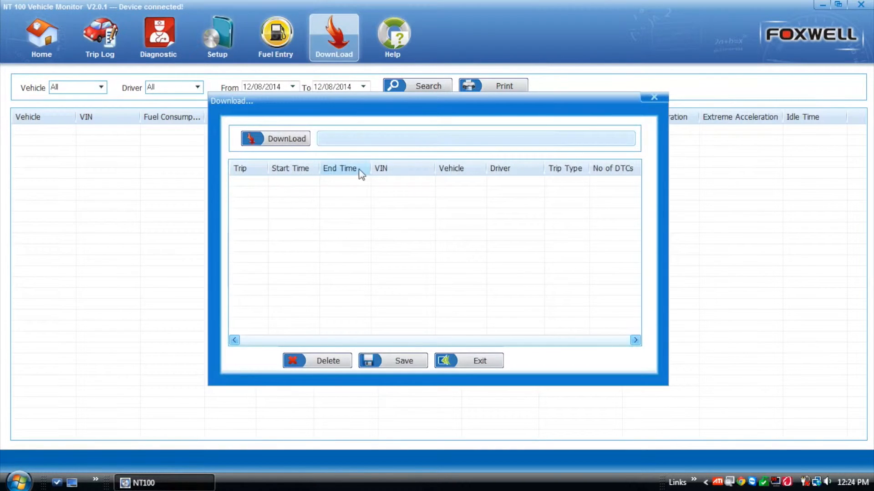
pyautogui.click(275, 139)
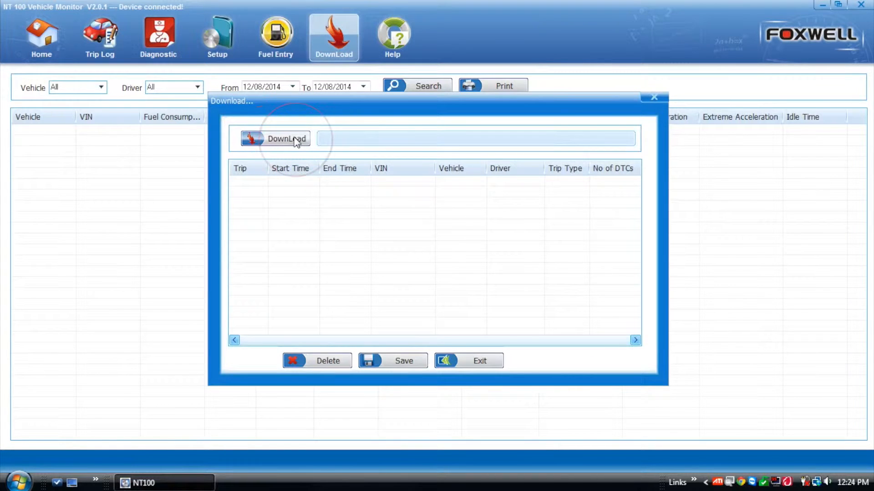
pyautogui.click(275, 138)
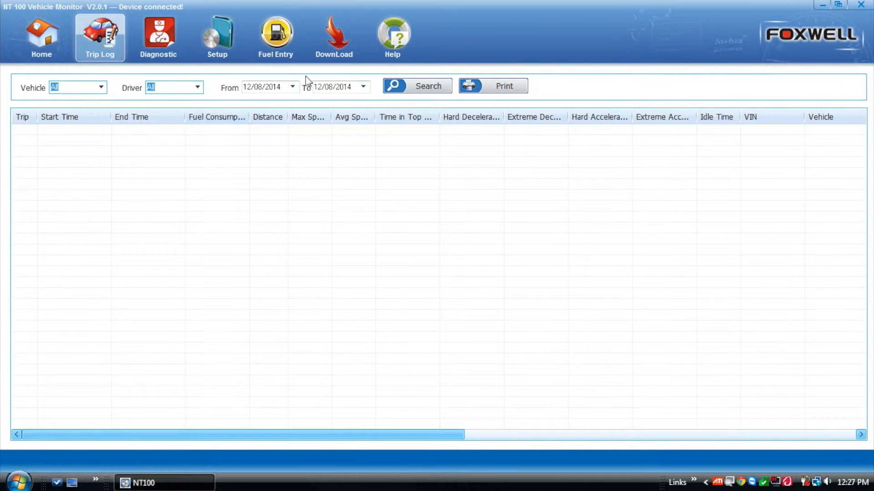
# Search trips from April 2014 onward and bring up trip 47's detailed PID report.
pyautogui.click(292, 88)
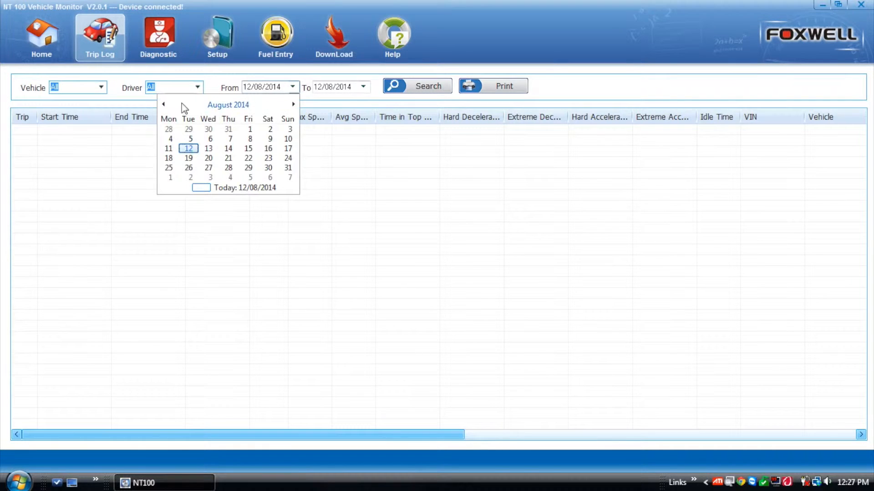
pyautogui.click(165, 104)
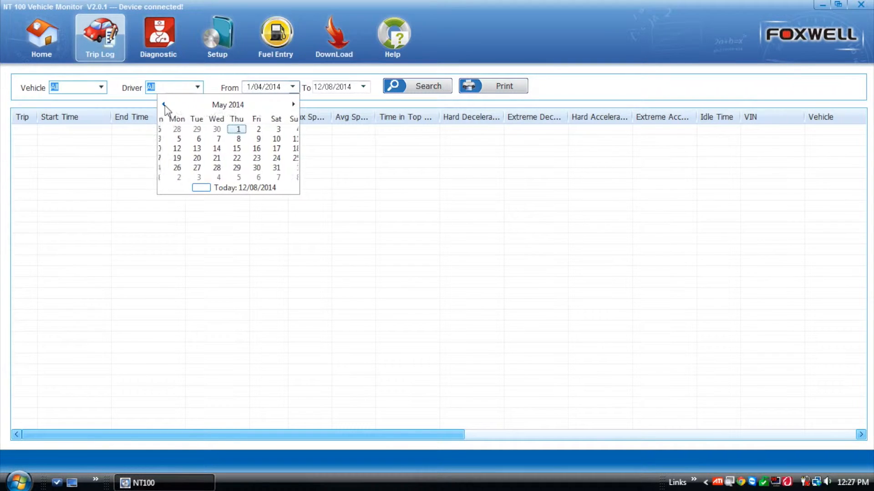
pyautogui.click(163, 104)
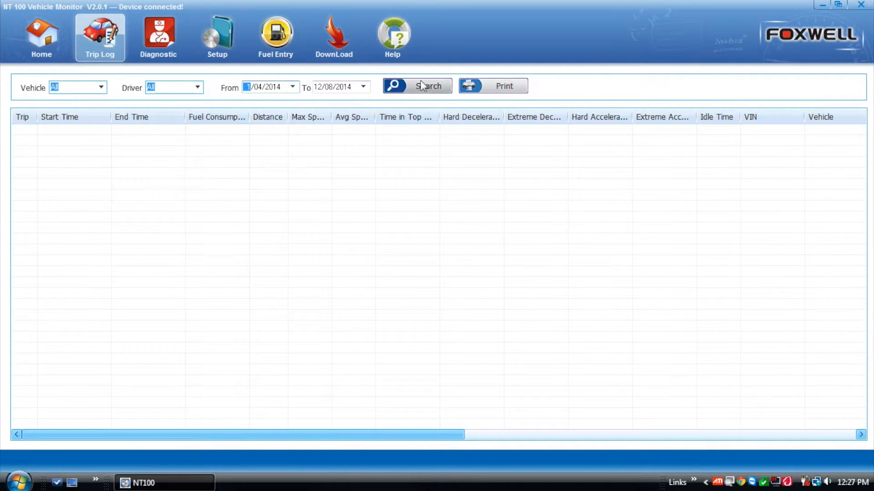
pyautogui.click(417, 86)
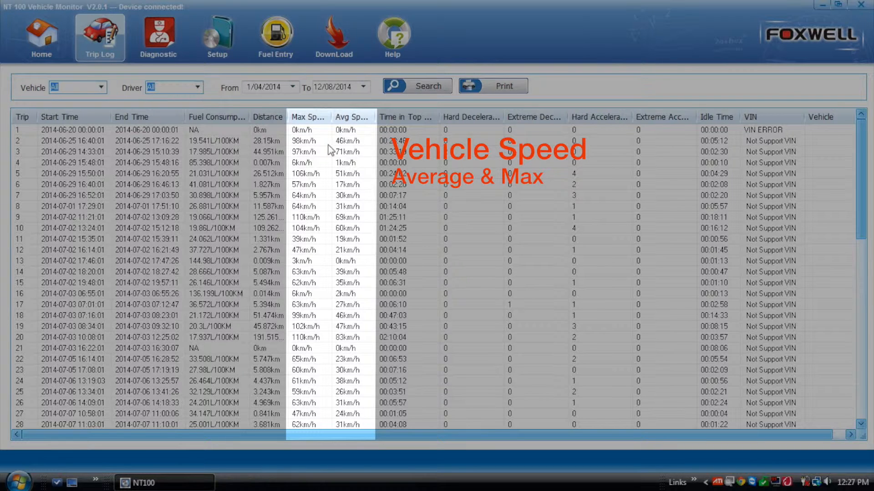
pyautogui.click(406, 117)
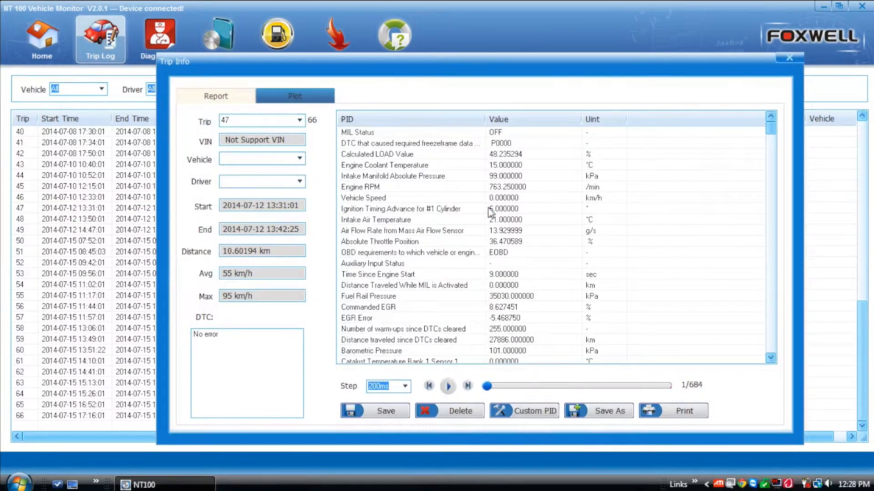
pyautogui.moveTo(175, 61); pyautogui.dragTo(100, 58)
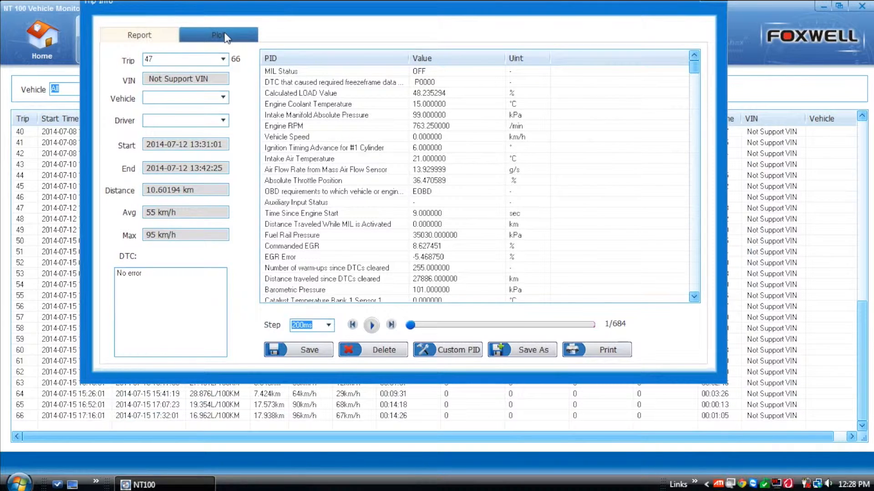
# Plot trip 47 with Calculated LOAD Value added and read values at the start and around 13:34.
pyautogui.click(218, 35)
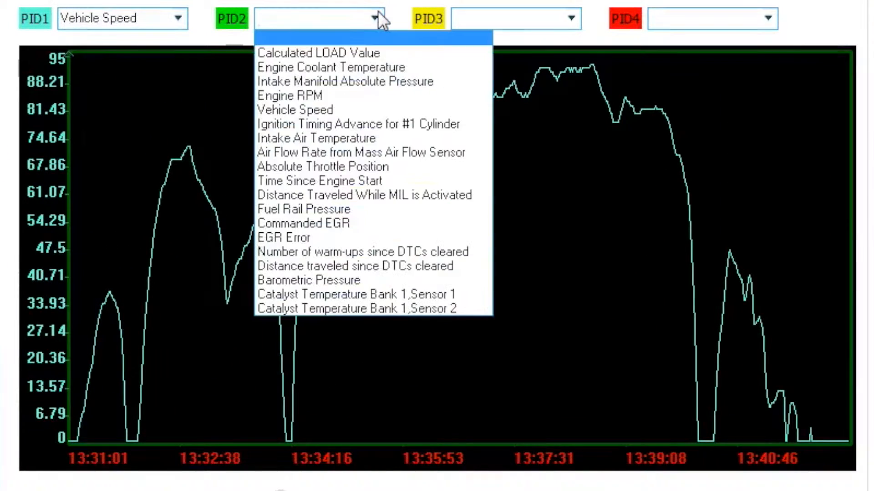
pyautogui.click(326, 52)
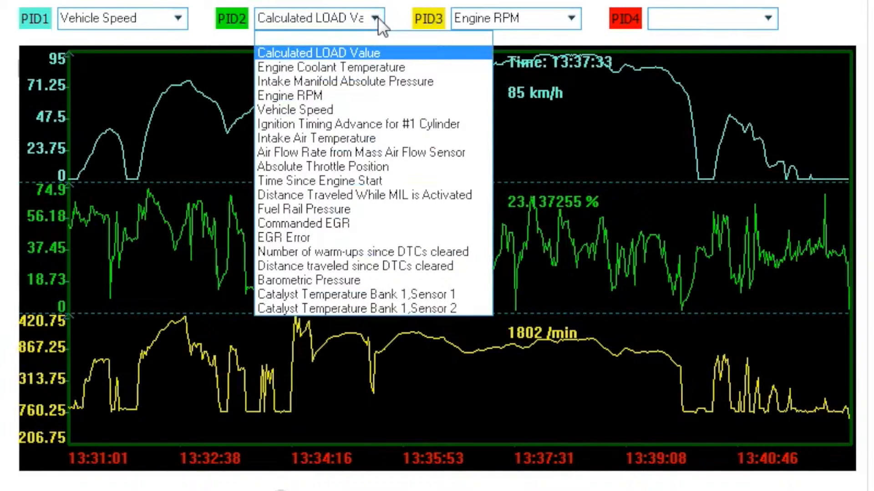
pyautogui.moveTo(374, 218)
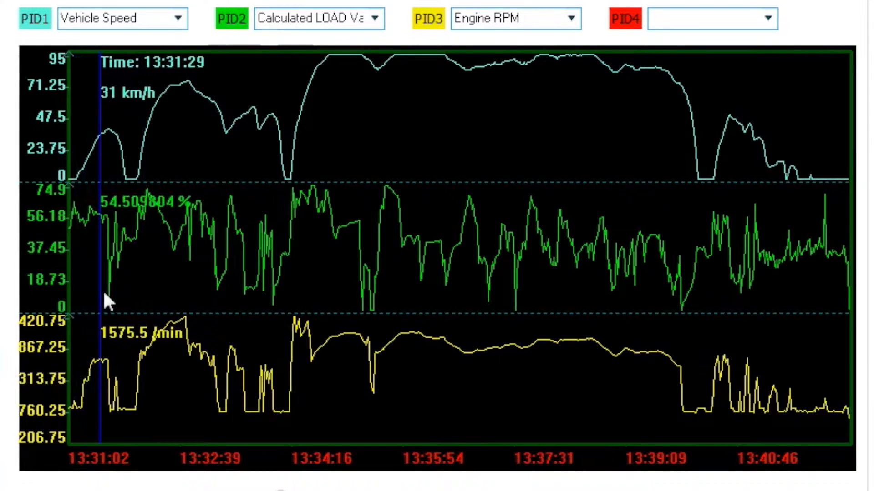
pyautogui.click(193, 289)
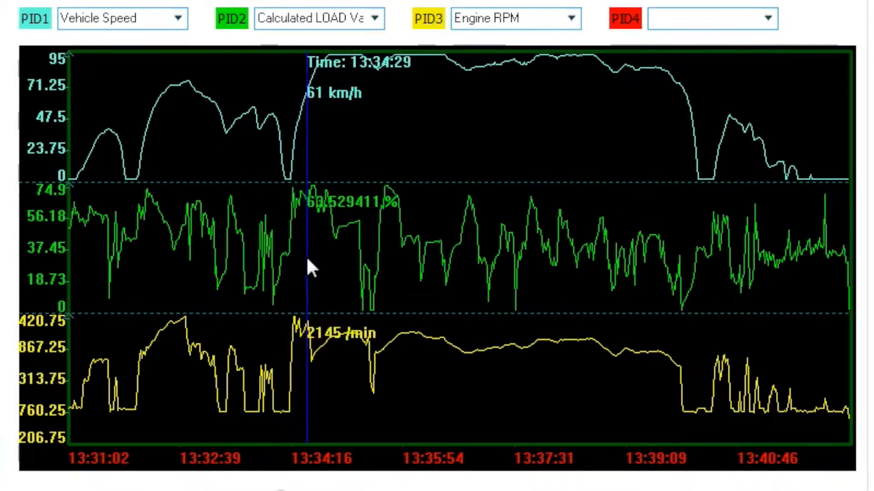
pyautogui.click(519, 322)
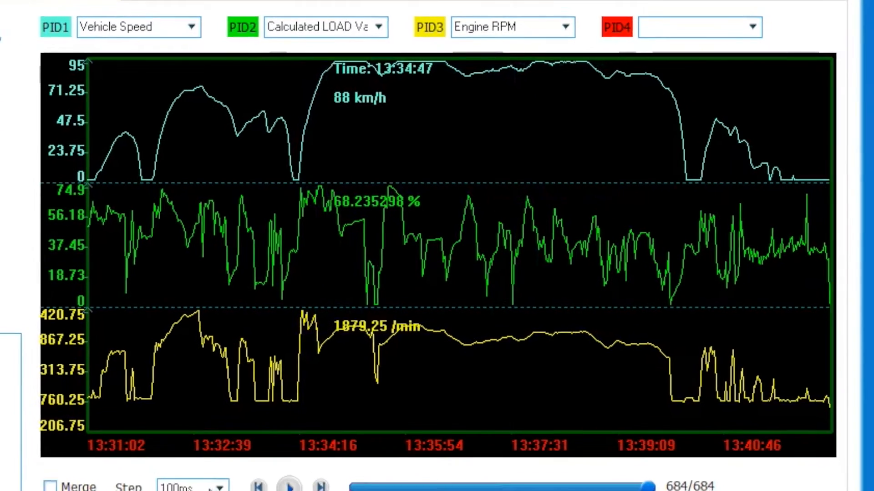
# Toggle Merge to overlay the traces on one graph.
pyautogui.click(171, 379)
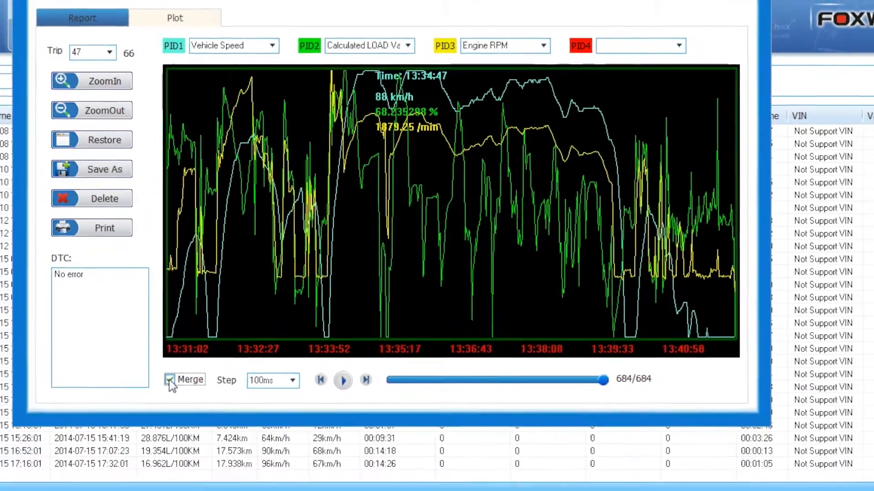
pyautogui.click(170, 380)
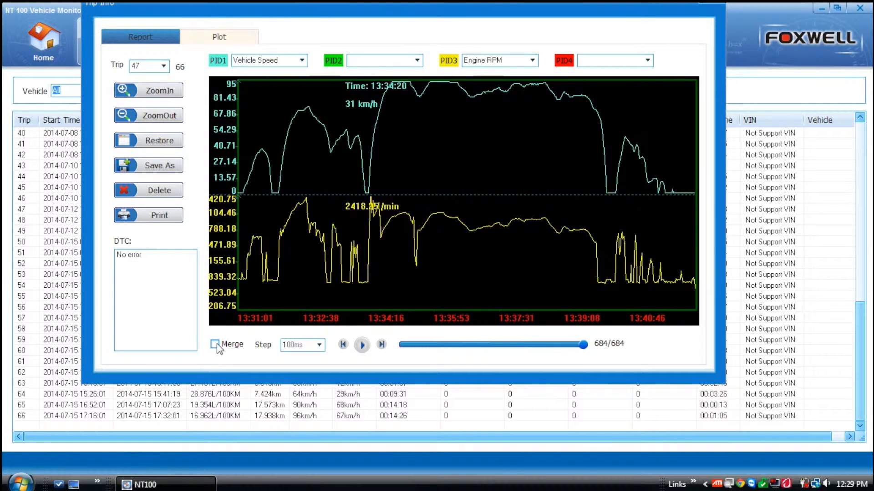
pyautogui.click(213, 344)
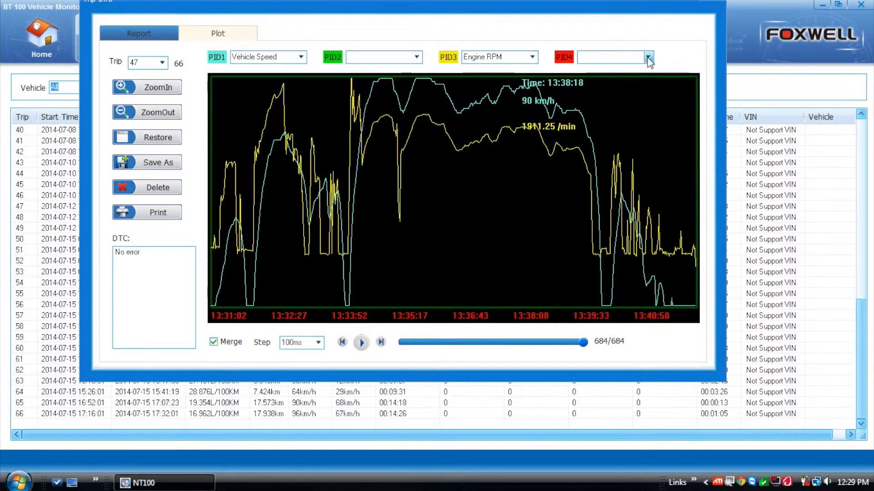
# Set PID4 to Absolute Throttle Position and export the merged plot to an Excel sheet.
pyautogui.click(647, 56)
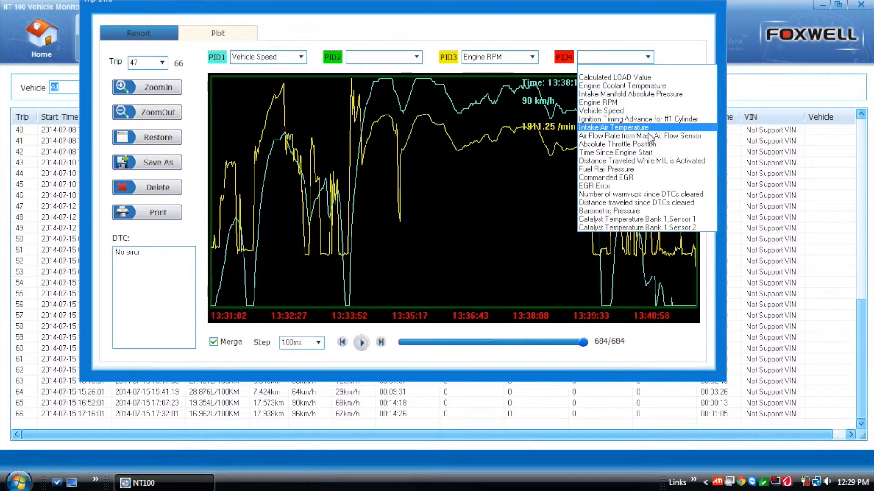
pyautogui.click(617, 144)
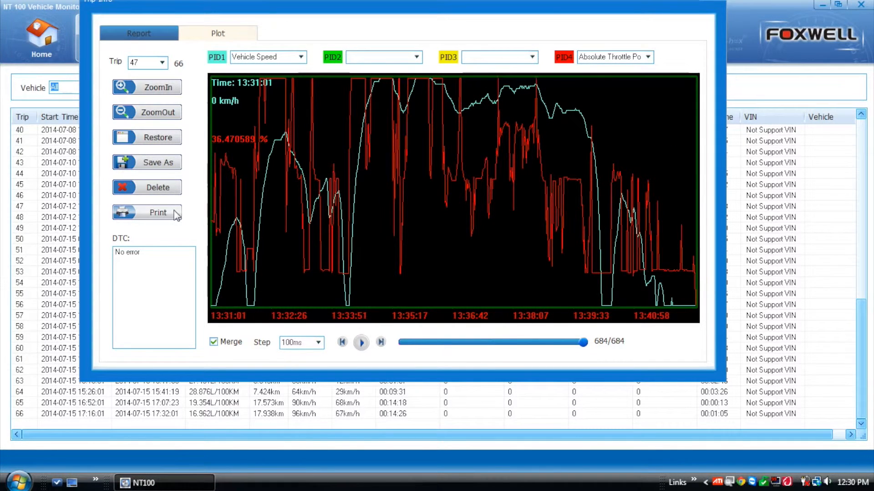
pyautogui.click(157, 212)
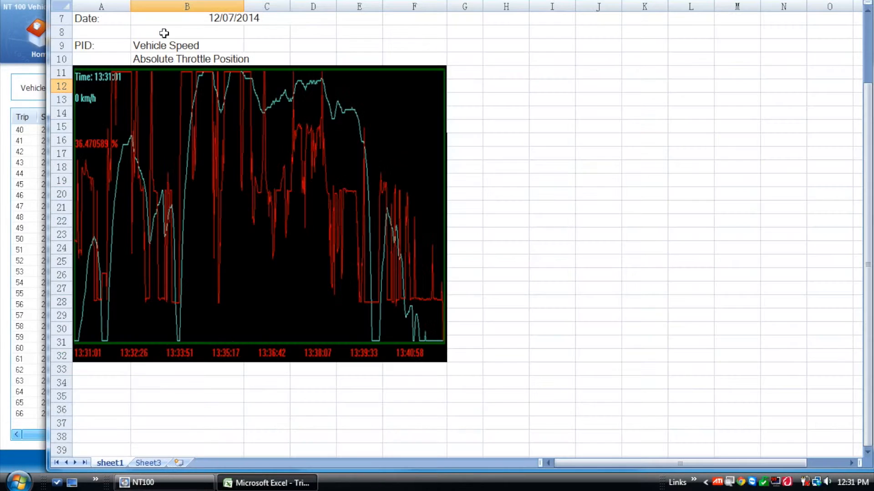